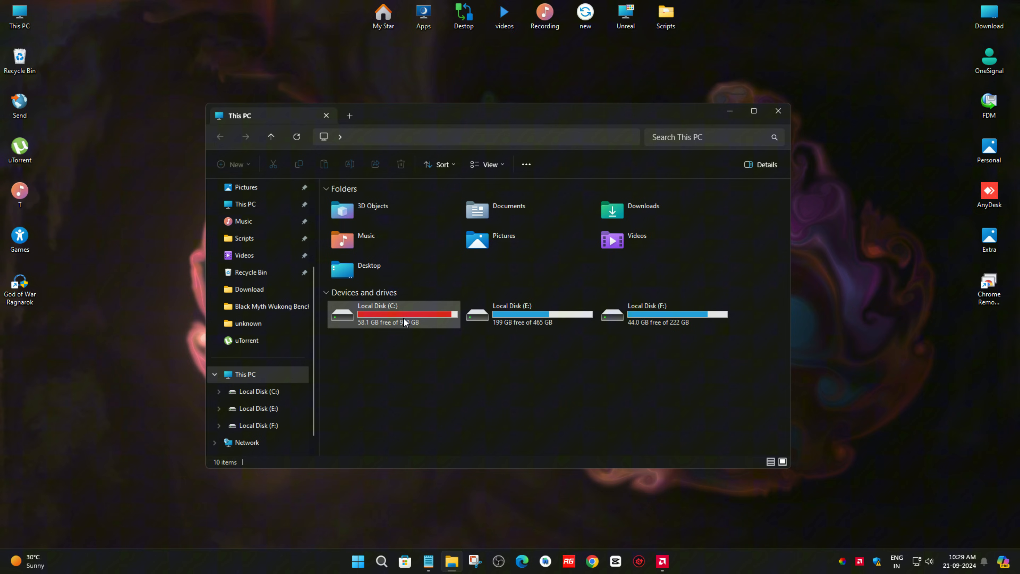
Navigate C: › Users › personal home folder and scroll down to the Saved Games folder
double_click(377, 314)
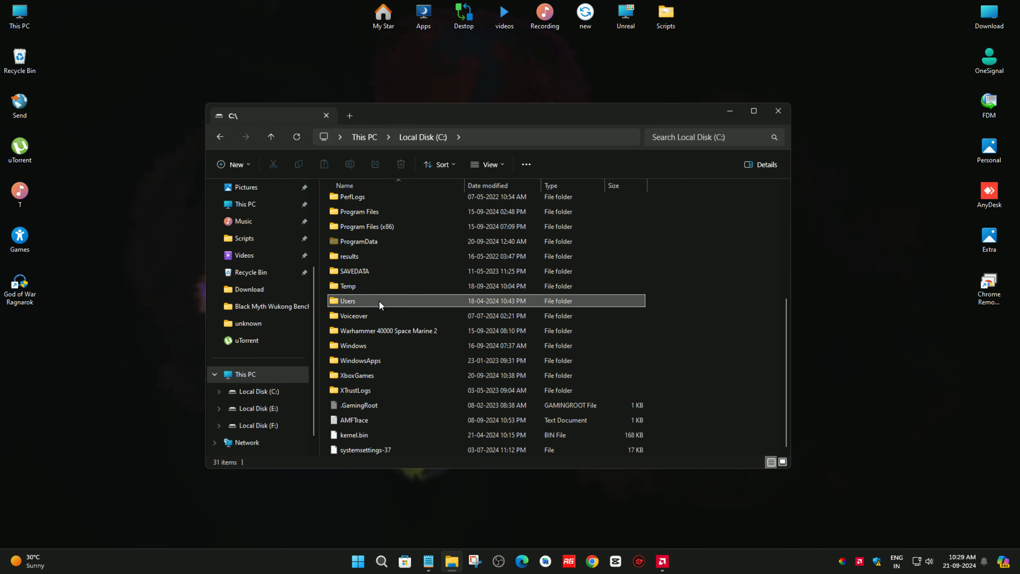
double_click(348, 301)
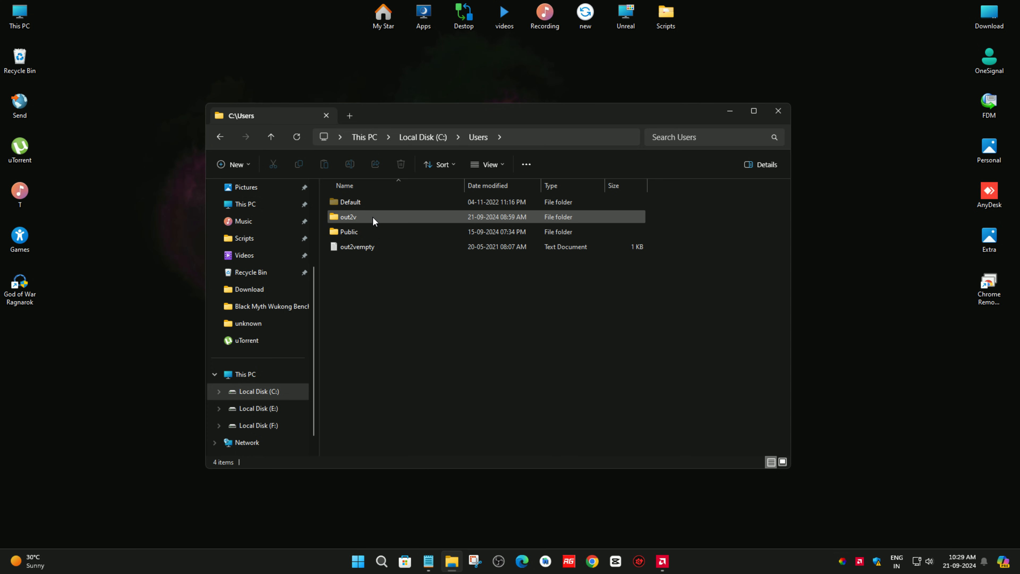
mouse_move(382, 220)
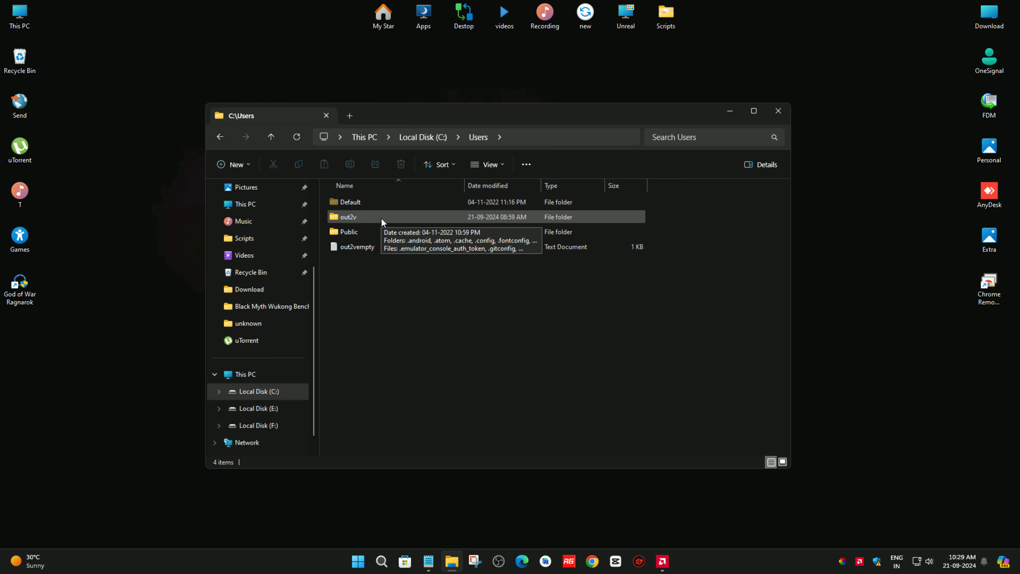
double_click(349, 217)
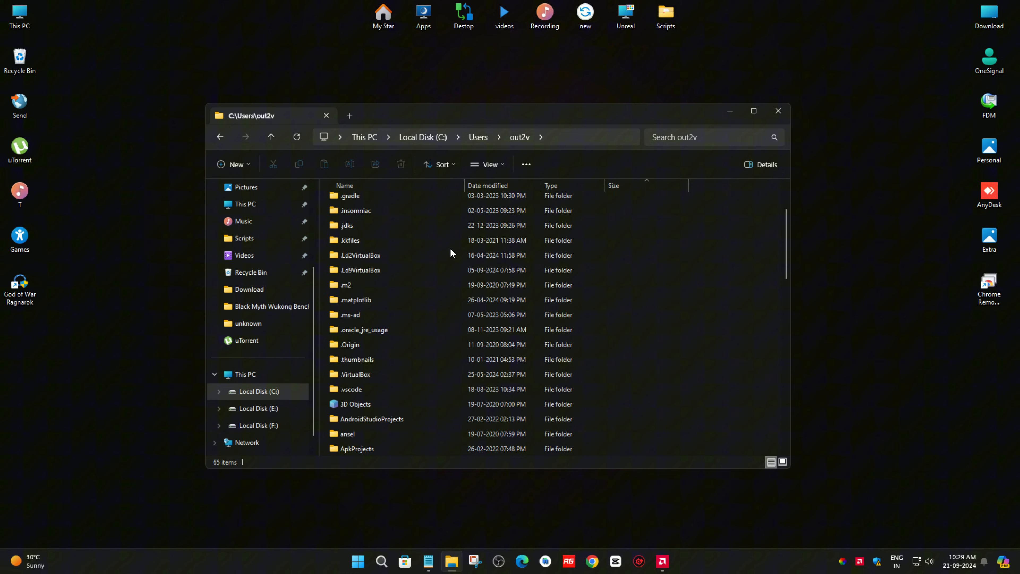
scroll(down, 3)
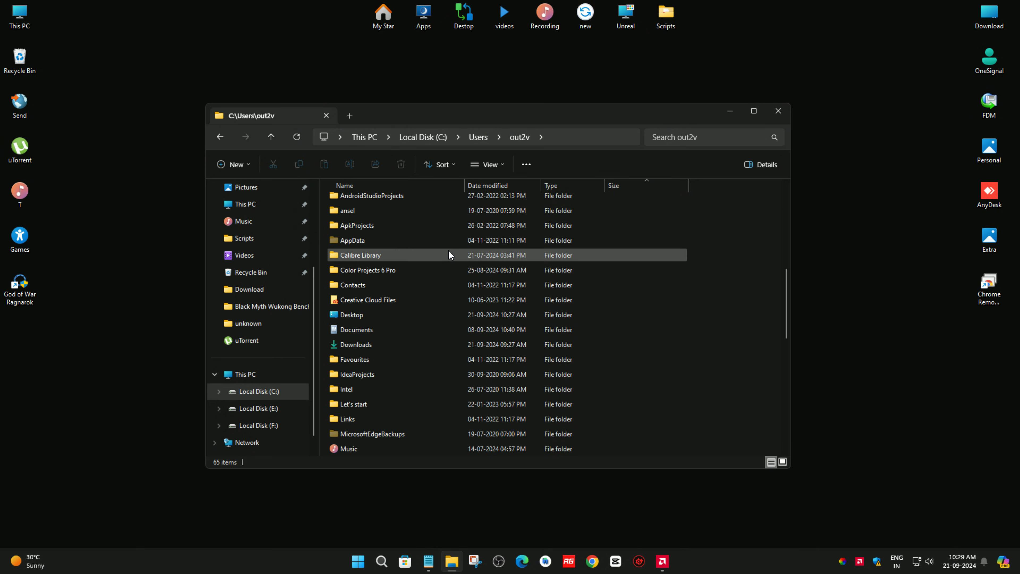
scroll(down, 3)
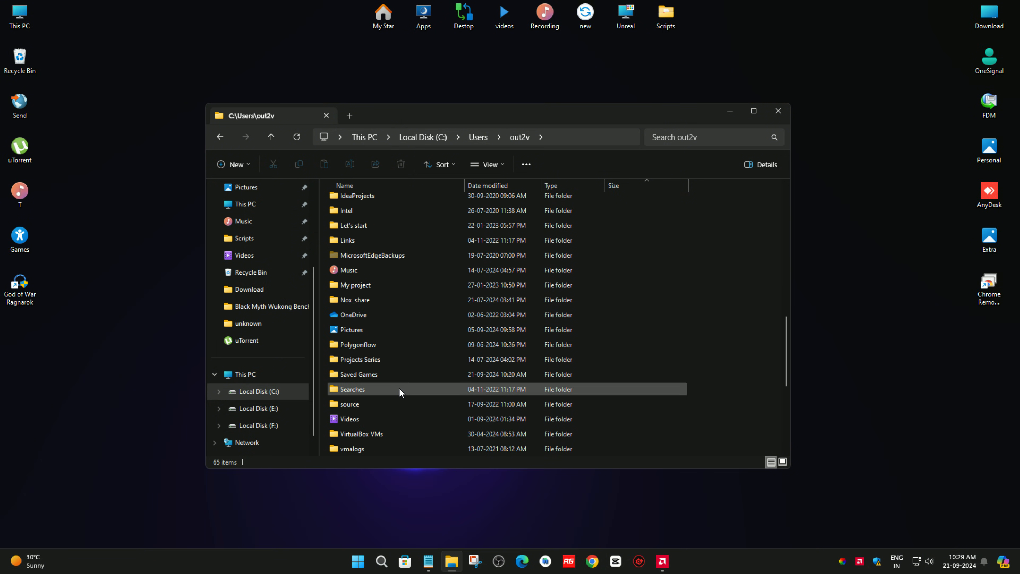
Enter Saved Games and then the God of War Ragnarök folder holding one numbered subfolder
double_click(356, 374)
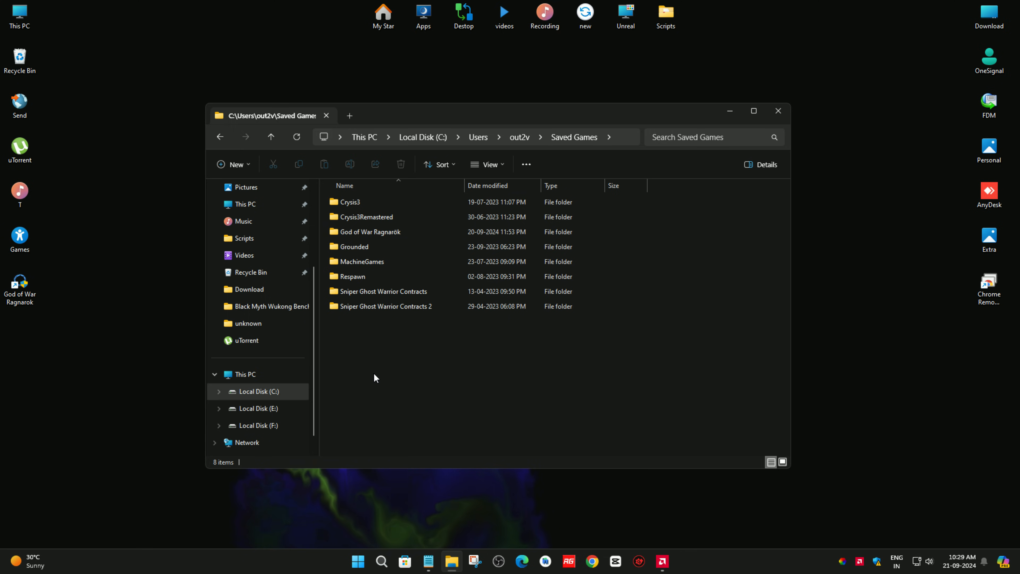
click(369, 232)
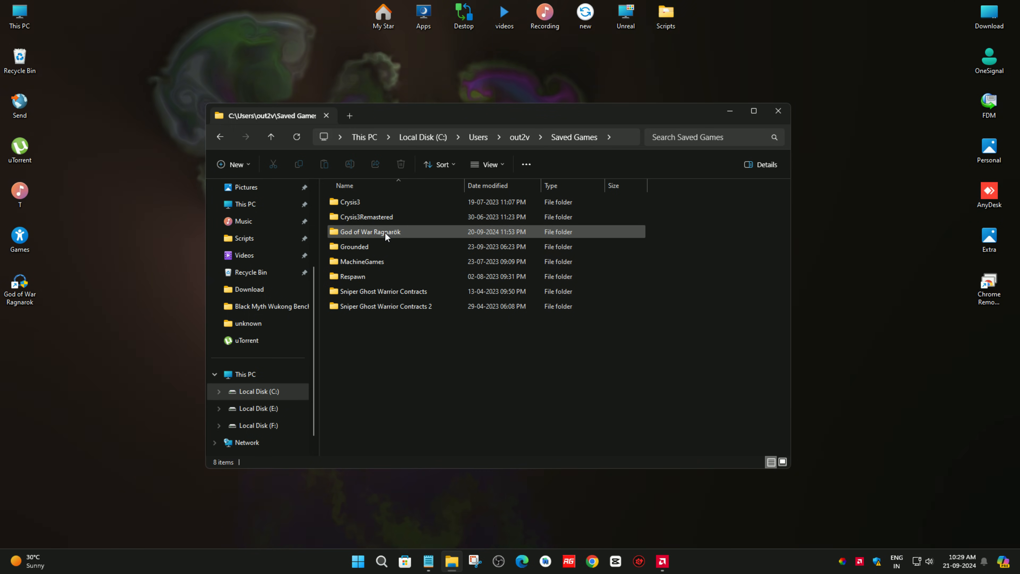
mouse_move(405, 236)
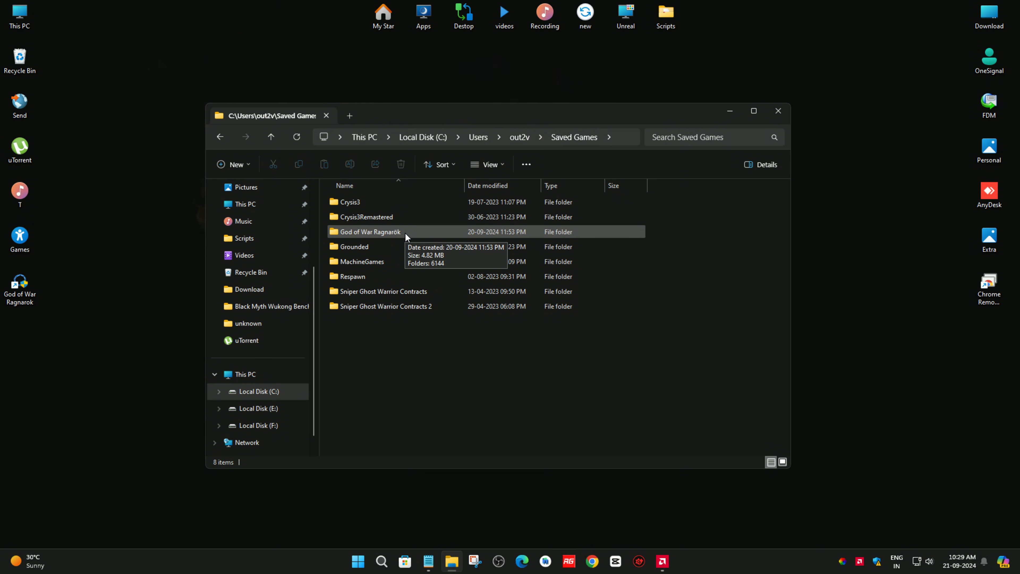
double_click(368, 231)
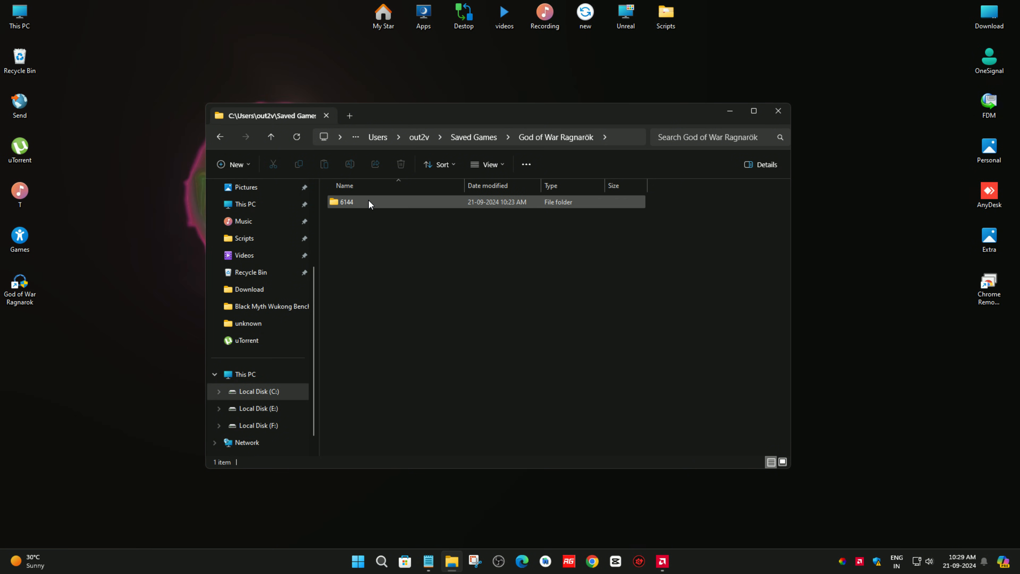
Inside the 6144 folder, send userpreferences to the Recycle Bin, leaving six GOWRSAVE files
double_click(346, 202)
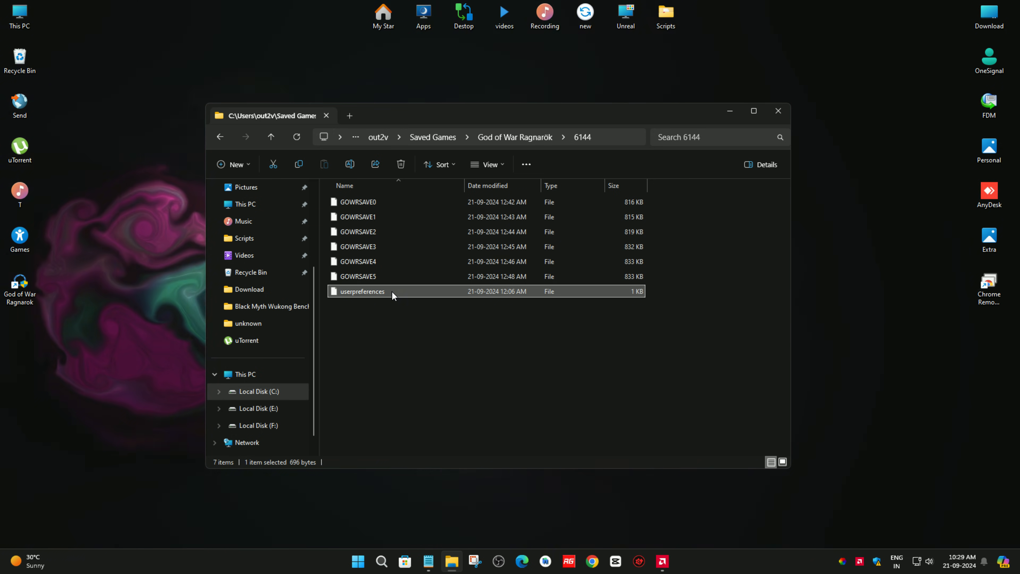
mouse_move(400, 318)
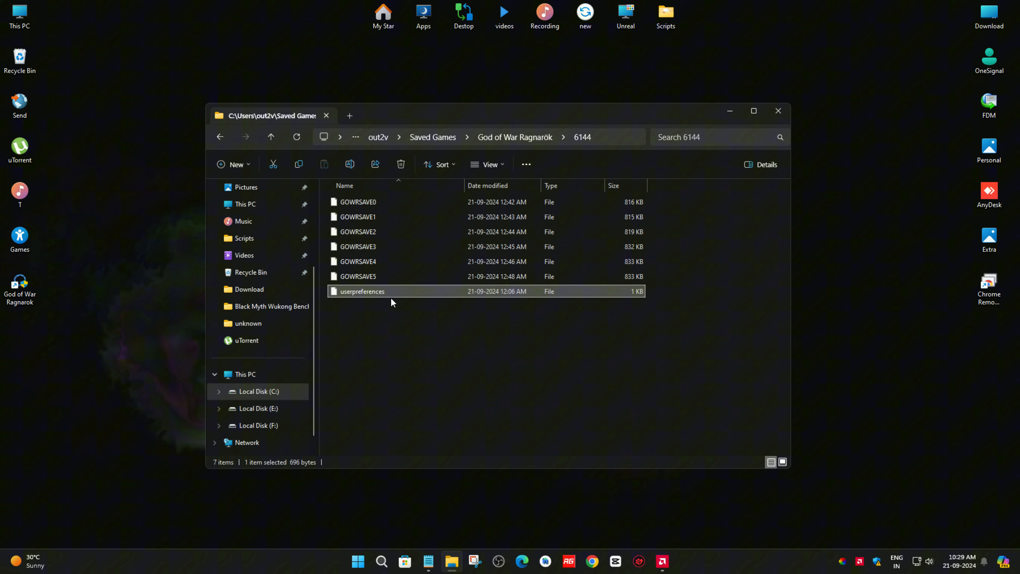
key(Delete)
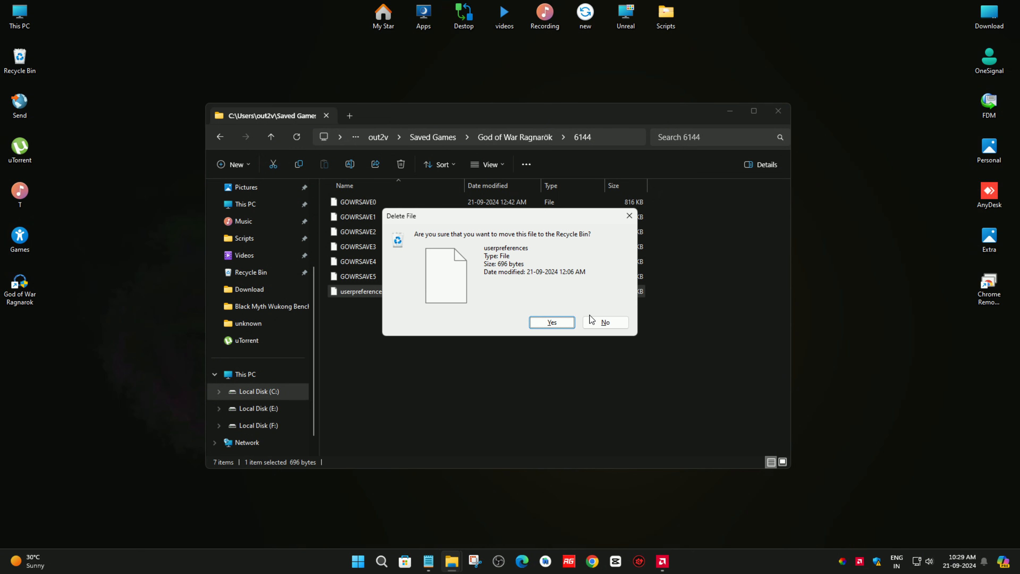
click(551, 322)
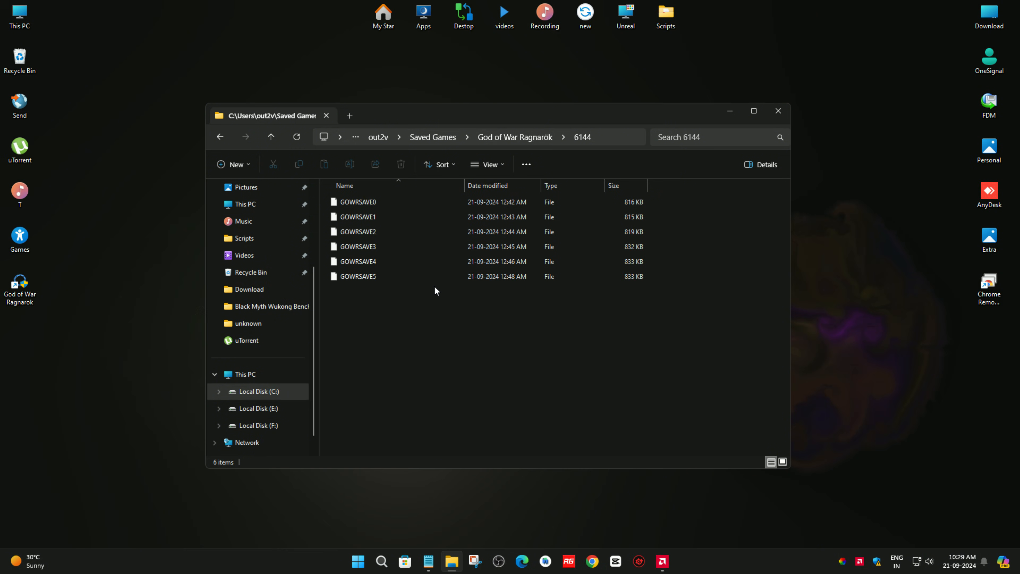